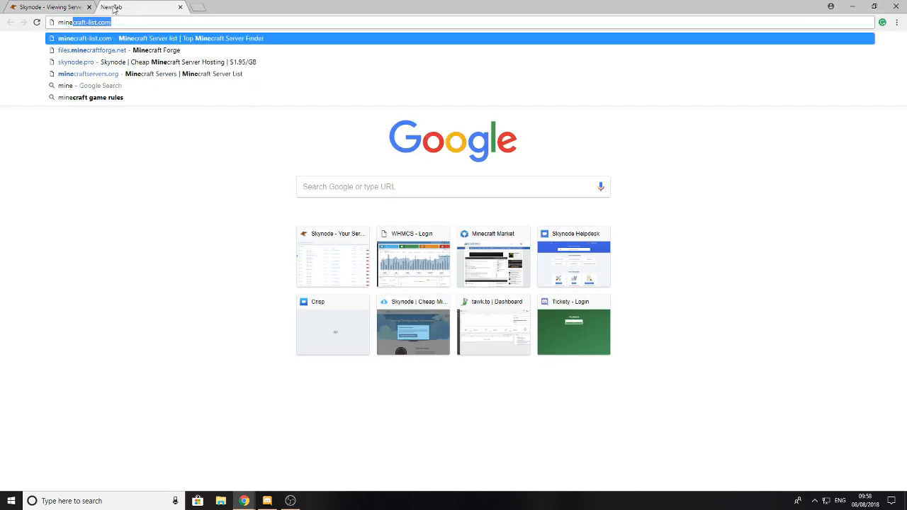
# - Search Google for 'minecraft map' and open the 'Minecraft Maps for 1.12.2' result
pyautogui.write('minecraft map 1.12.2')
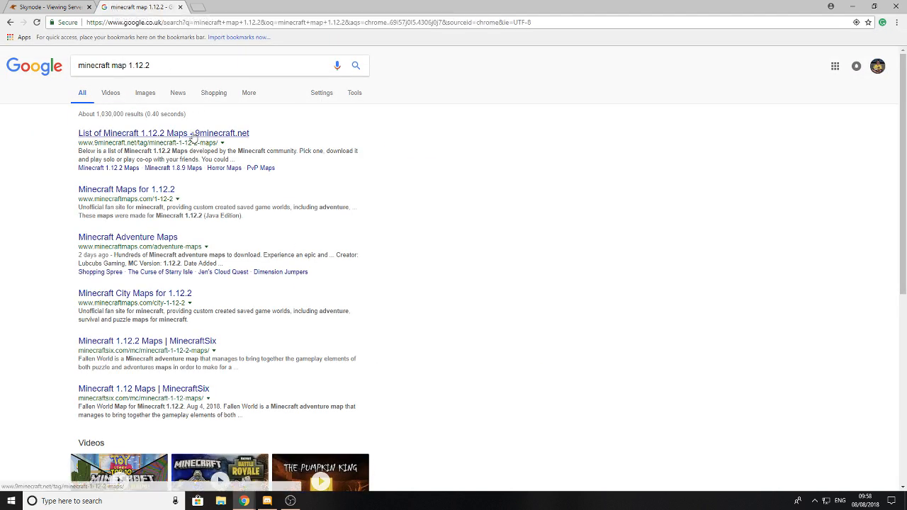
pyautogui.click(126, 189)
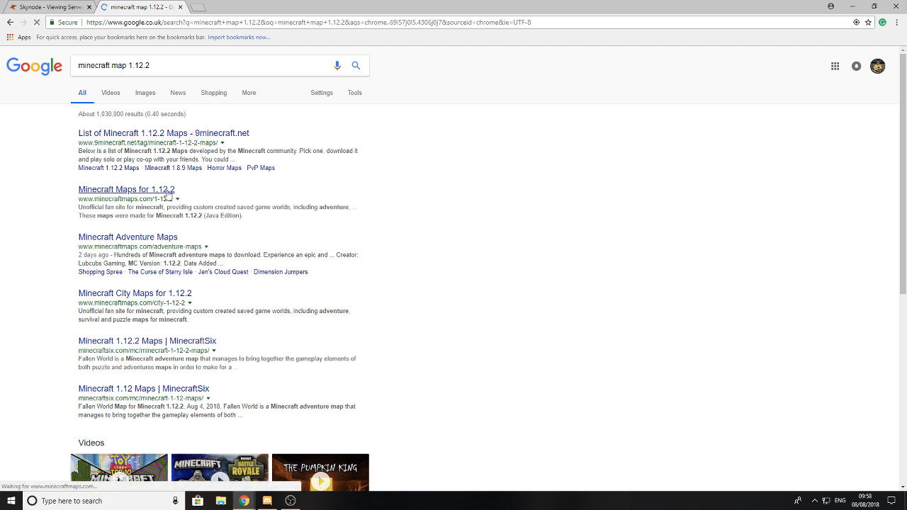
pyautogui.click(127, 189)
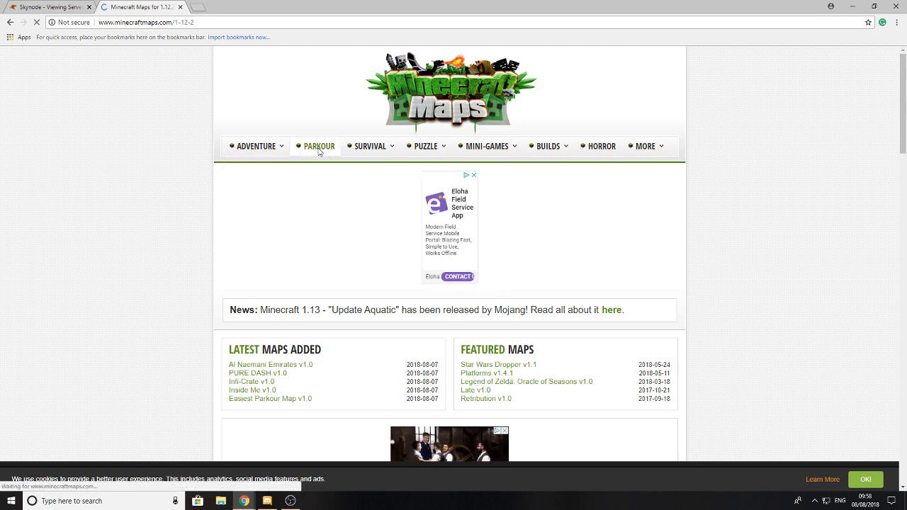
# - Browse the PARKOUR category and download the PURE DASH map
pyautogui.click(319, 146)
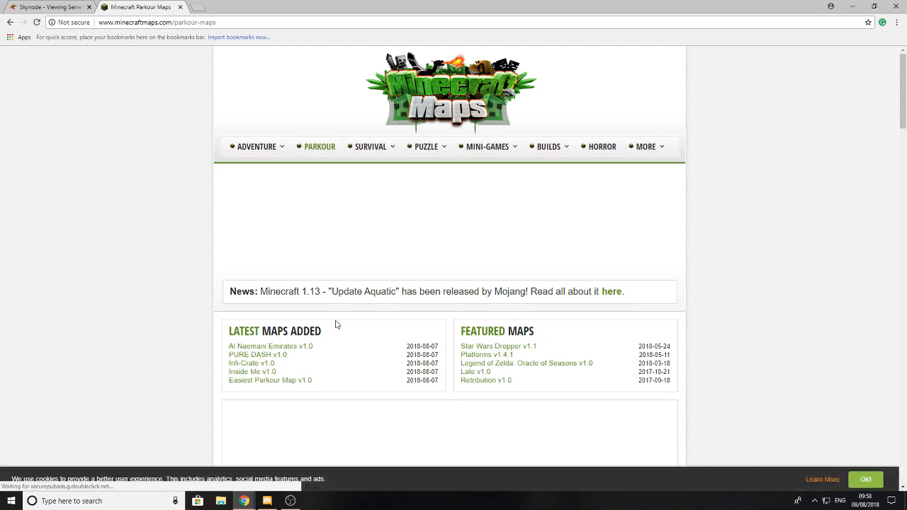
pyautogui.scroll(-3)
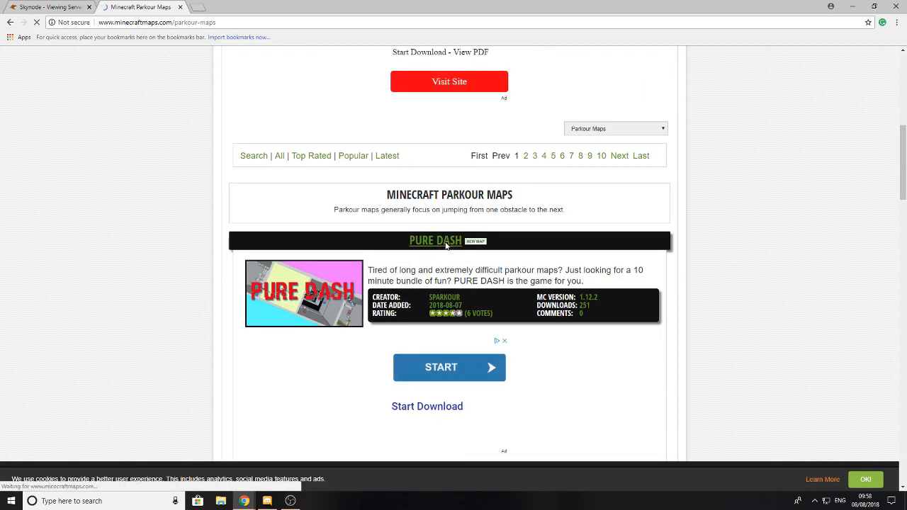
pyautogui.click(435, 240)
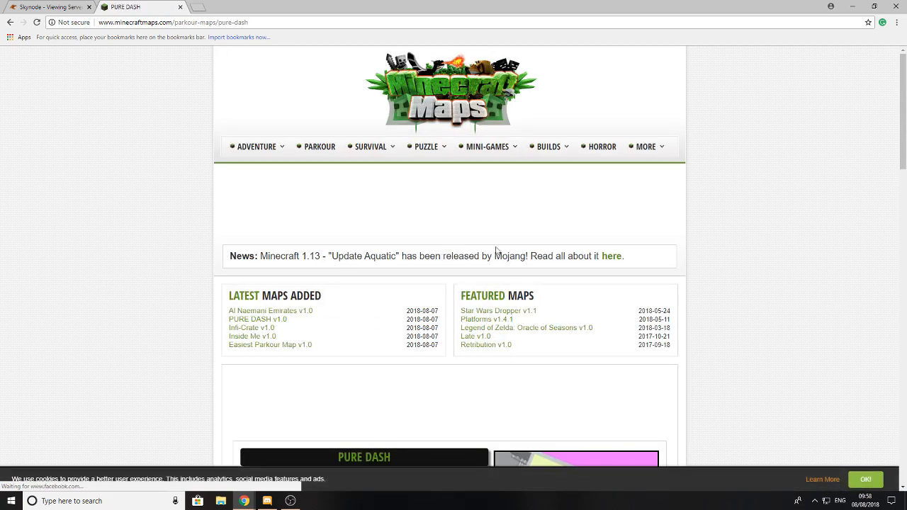
pyautogui.scroll(-3)
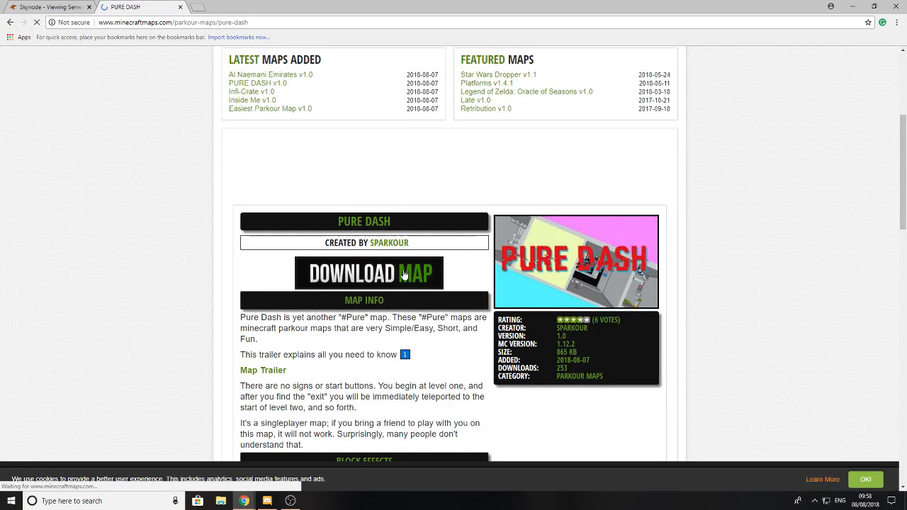
pyautogui.click(368, 273)
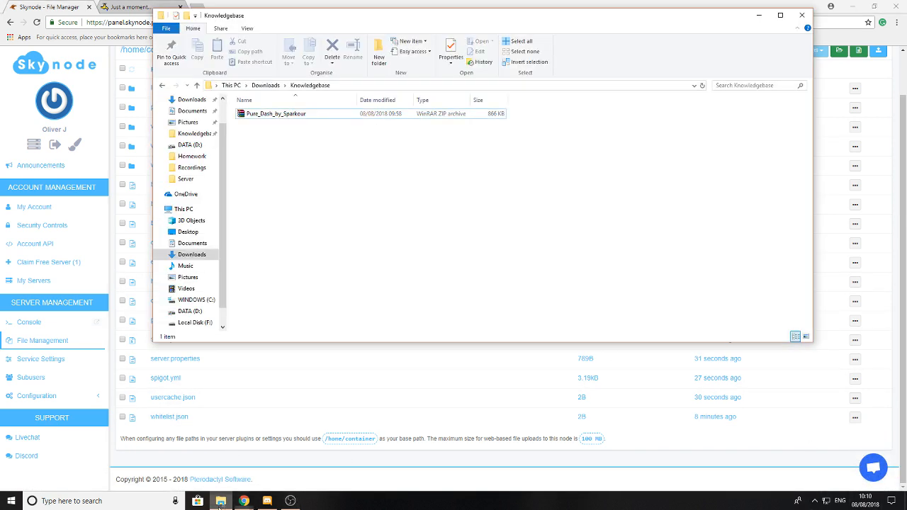
# - Extract the Pure_Dash_by_Sparkour zip here, check the extracted folder, and go back up
pyautogui.rightClick(277, 113)
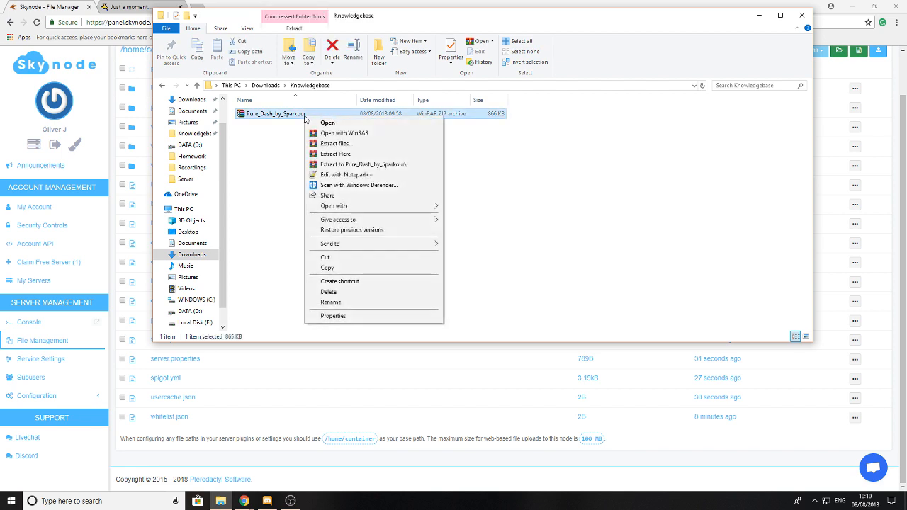
pyautogui.moveTo(335, 154)
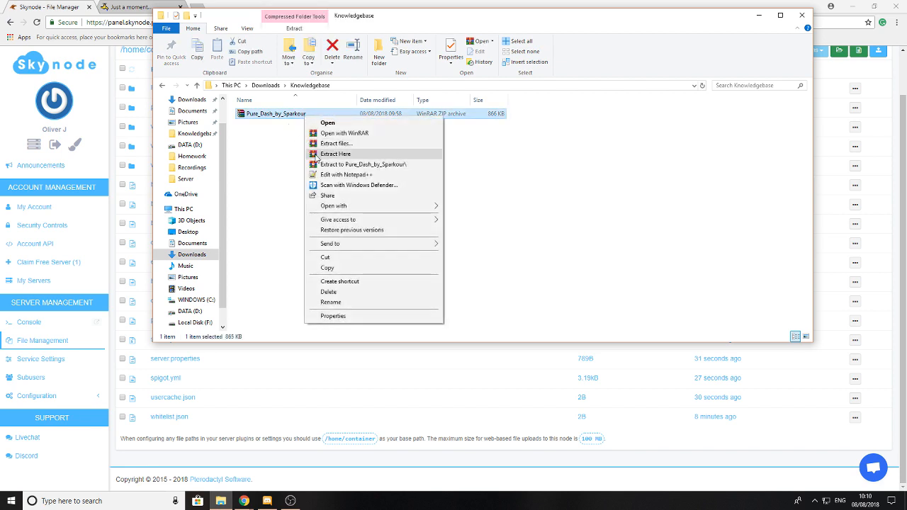
pyautogui.click(317, 158)
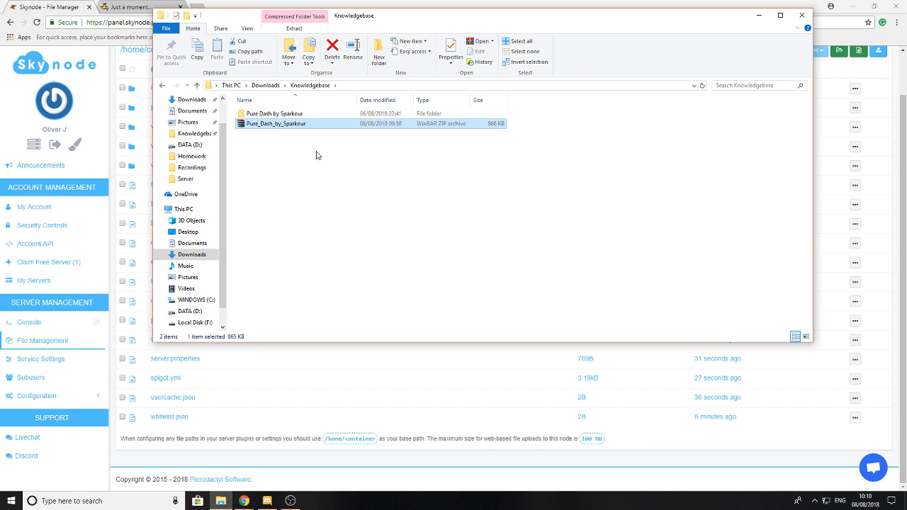
pyautogui.doubleClick(275, 113)
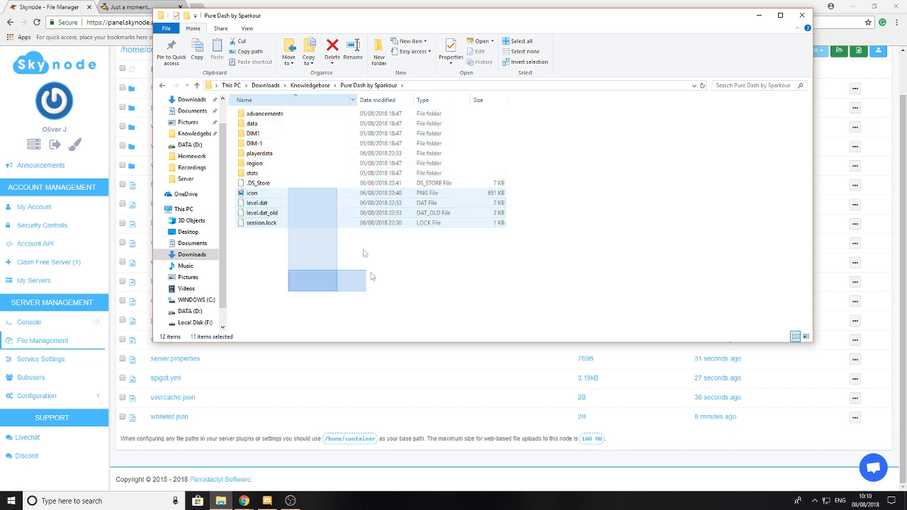
pyautogui.click(310, 85)
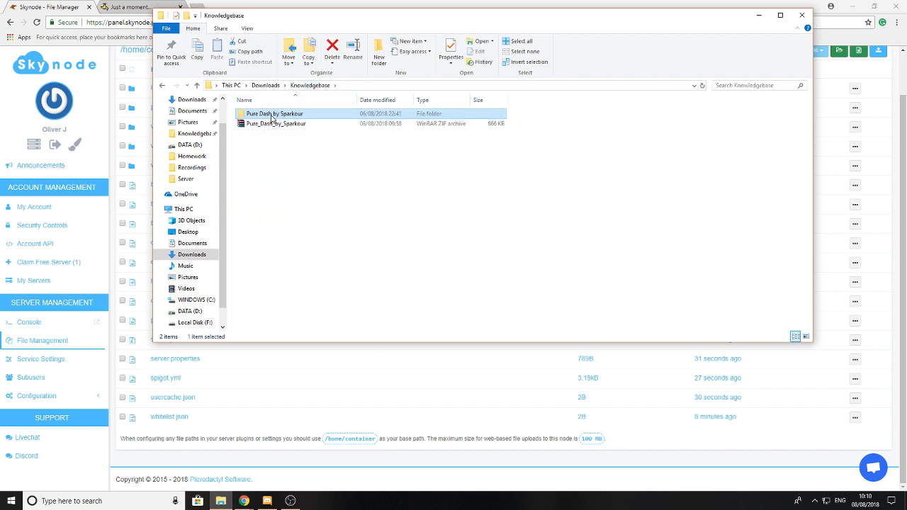
pyautogui.moveTo(273, 113)
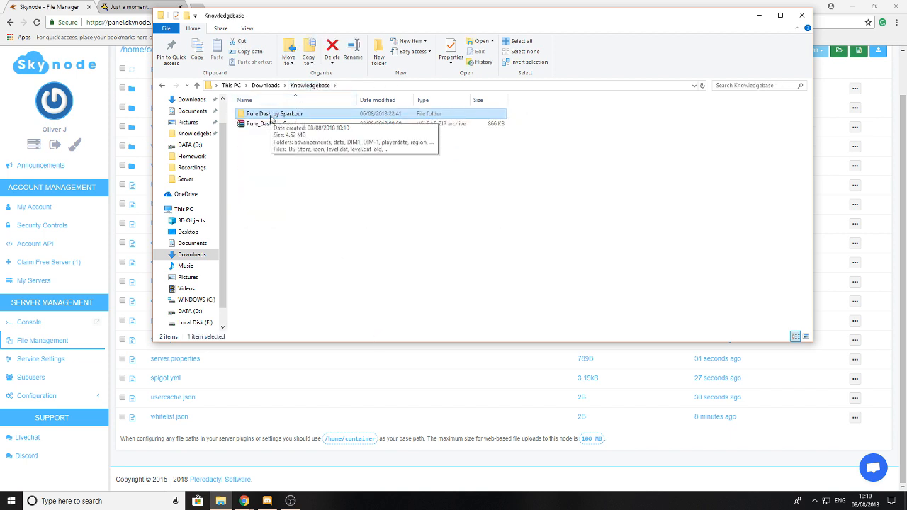
pyautogui.moveTo(267, 145)
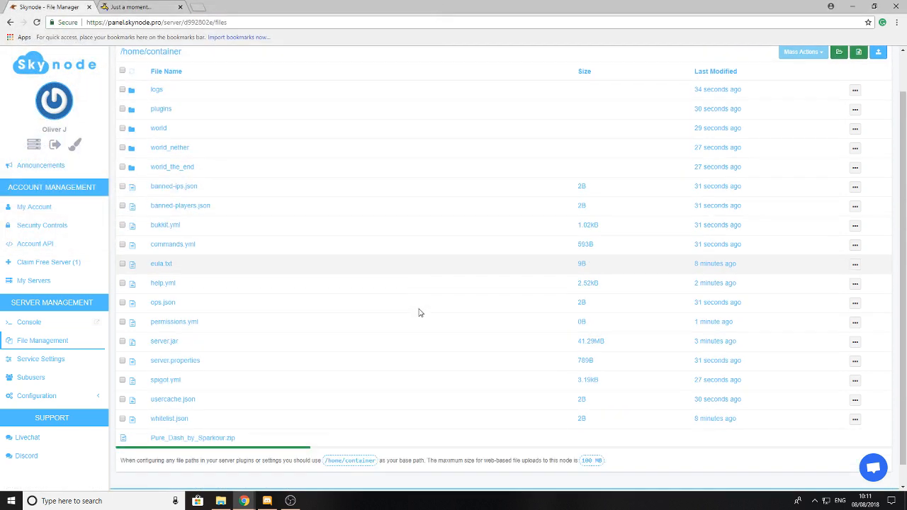
# - Decompress the uploaded Pure Dash zip from its '...' menu
pyautogui.scroll(-3)
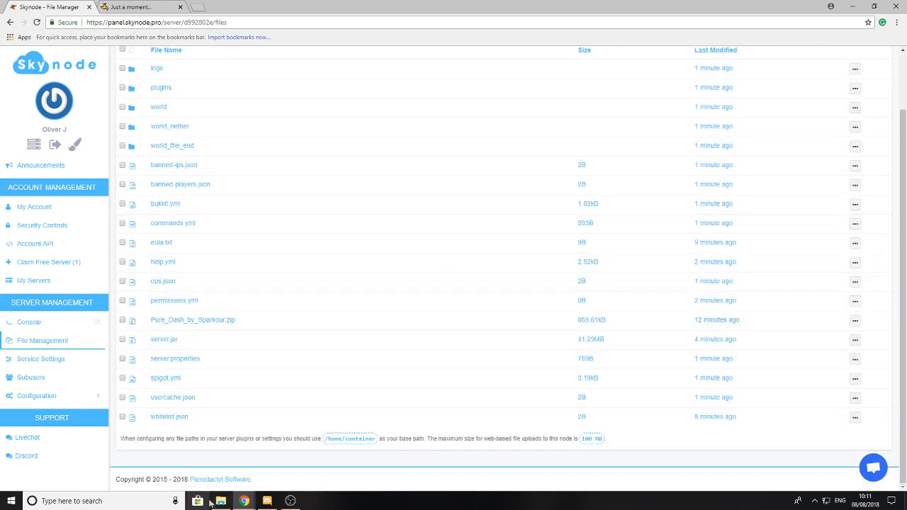
pyautogui.click(220, 502)
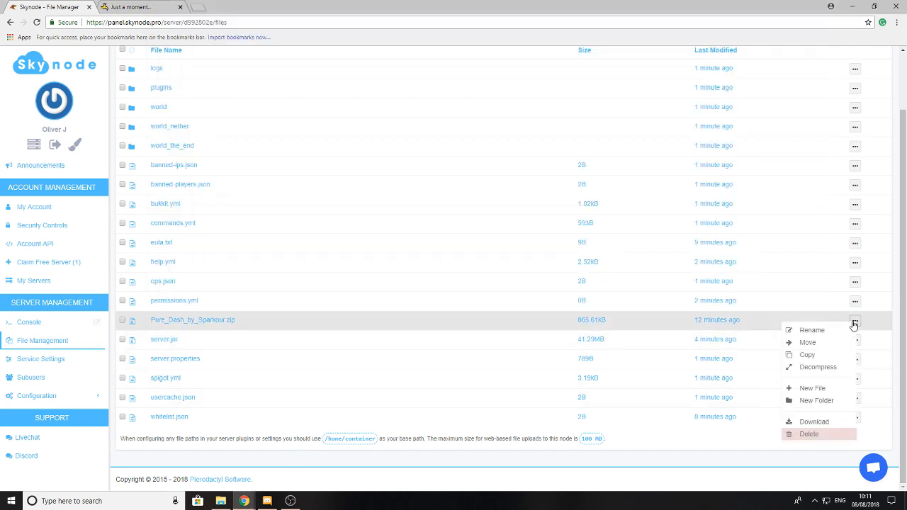
pyautogui.click(818, 367)
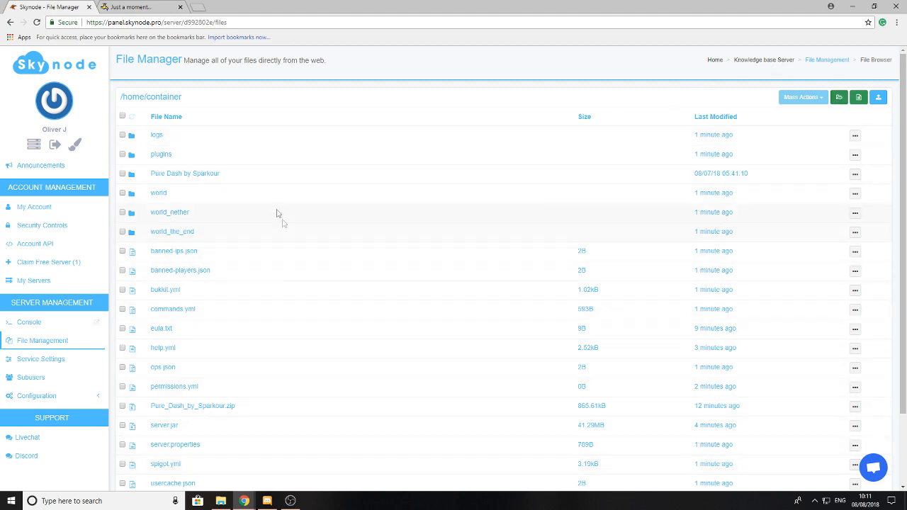
# - Create a new server folder named '/Pure Dash by Sparkour 2'
pyautogui.click(846, 97)
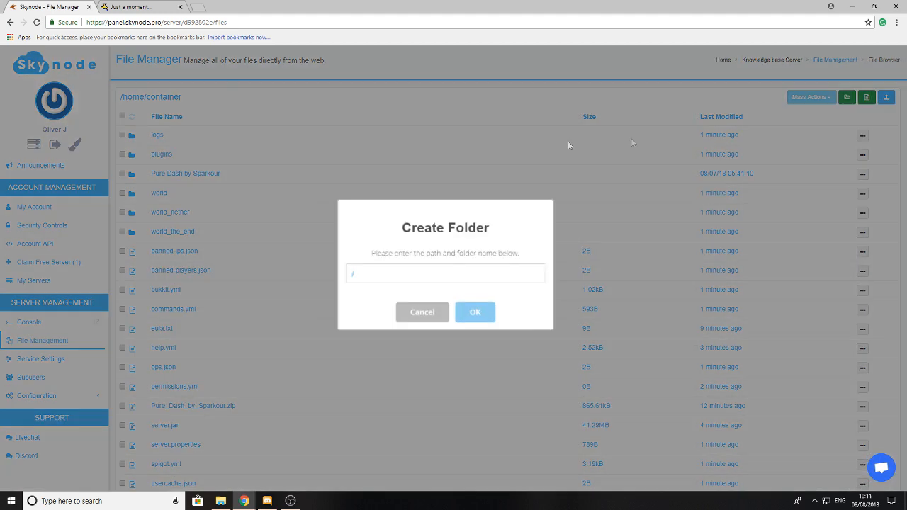
pyautogui.write('Ru')
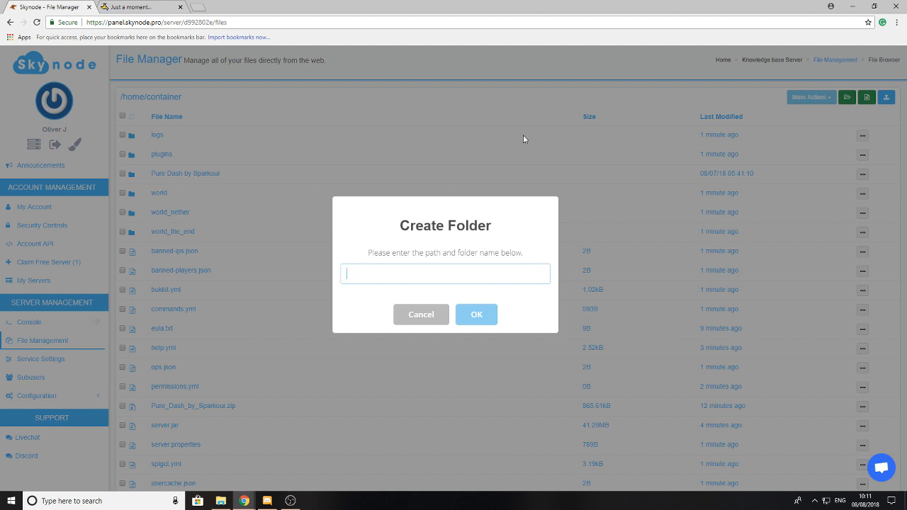
pyautogui.write('/Pure Dash by Sparkou')
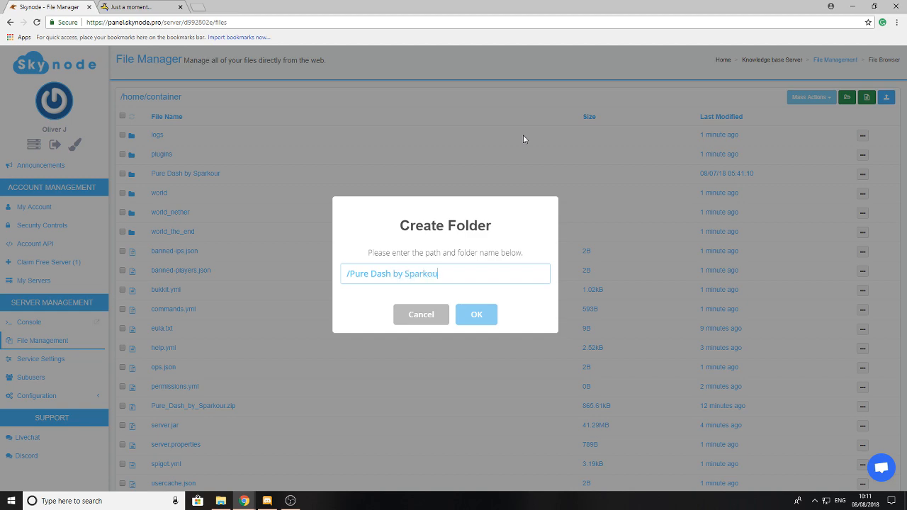
pyautogui.click(477, 315)
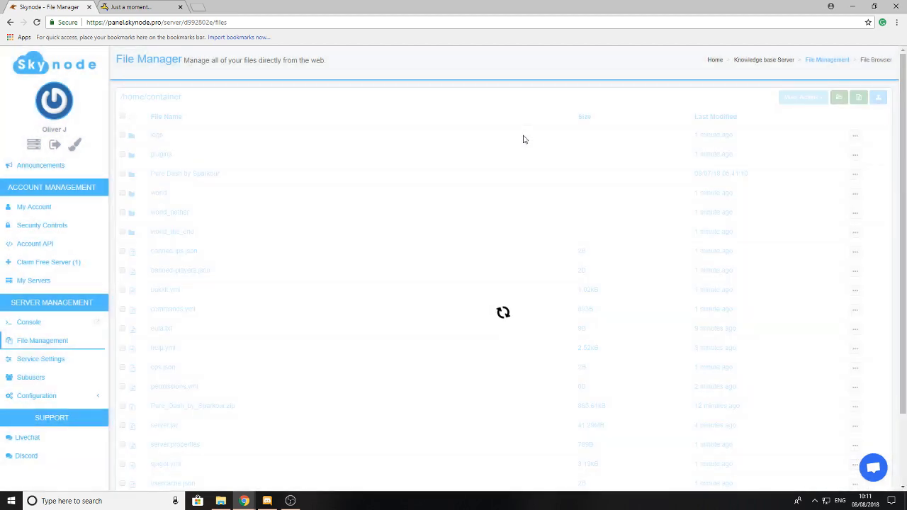
# - Select the Pure Dash by Sparkour 2 folder and bring up the map zip's actions
pyautogui.scroll(-3)
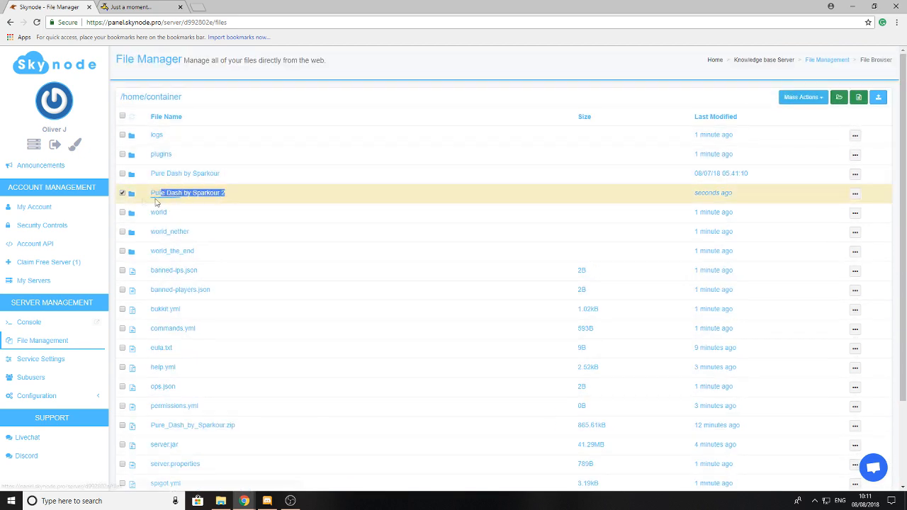
pyautogui.click(855, 428)
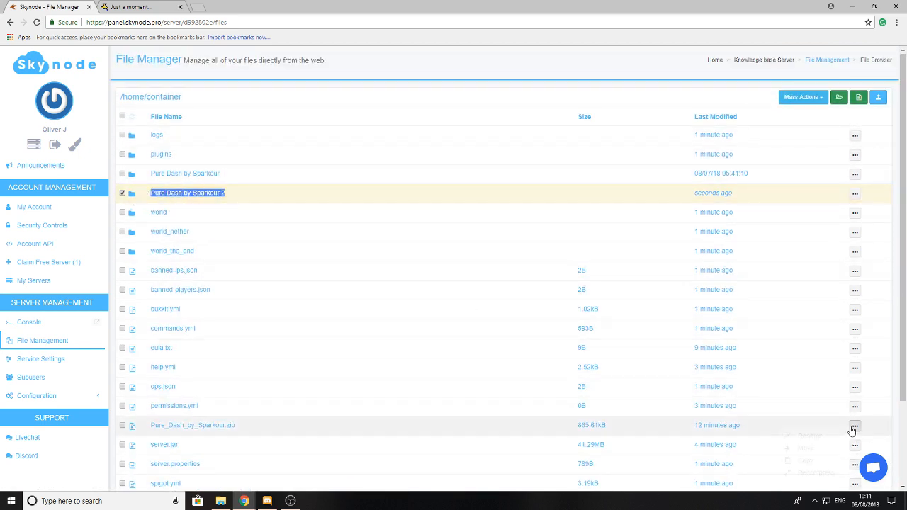
pyautogui.click(805, 449)
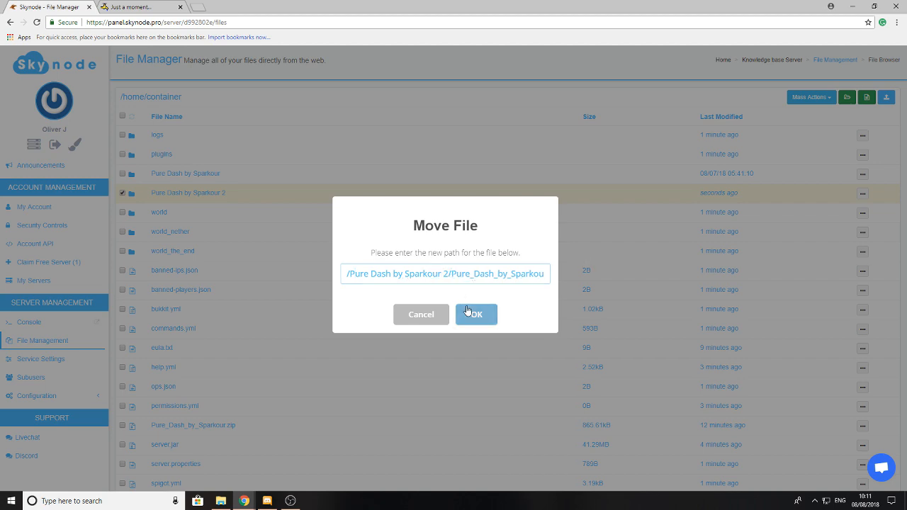
# - Confirm moving the files into Pure Dash by Sparkour 2 and return to /home/container
pyautogui.click(476, 314)
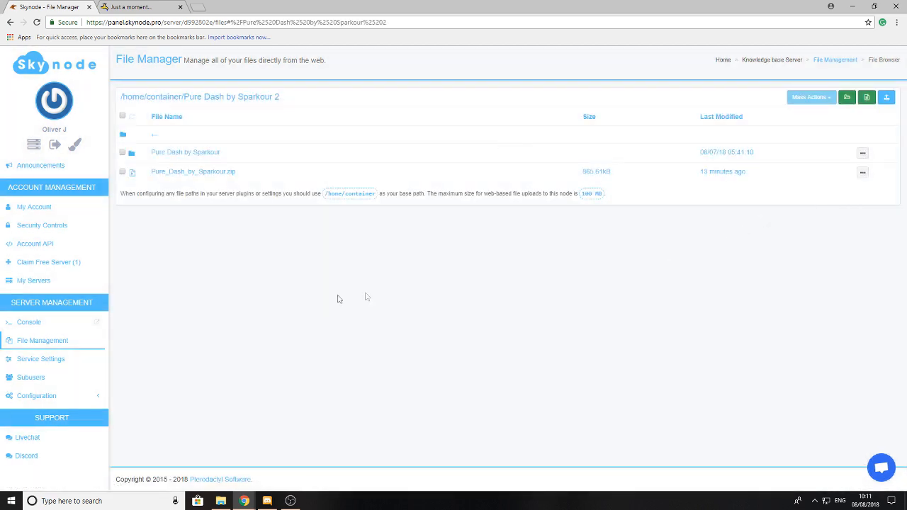
pyautogui.moveTo(252, 151)
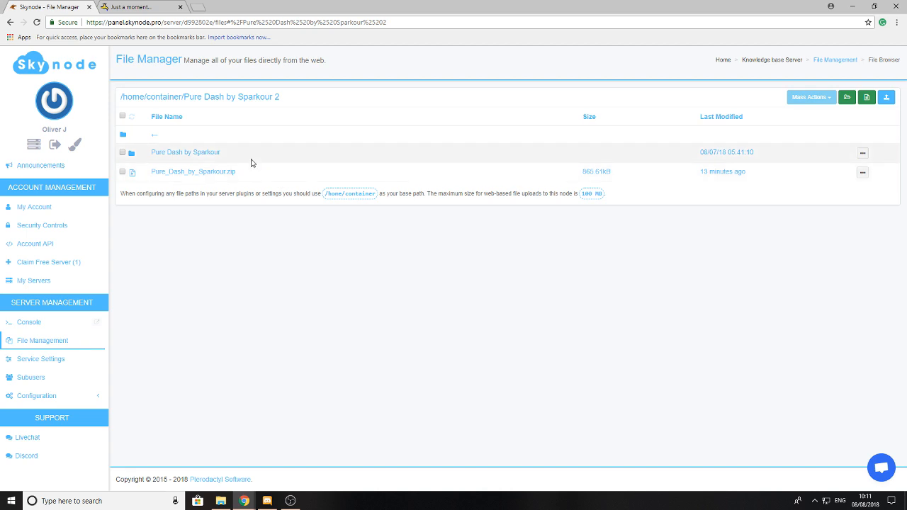
pyautogui.moveTo(233, 309)
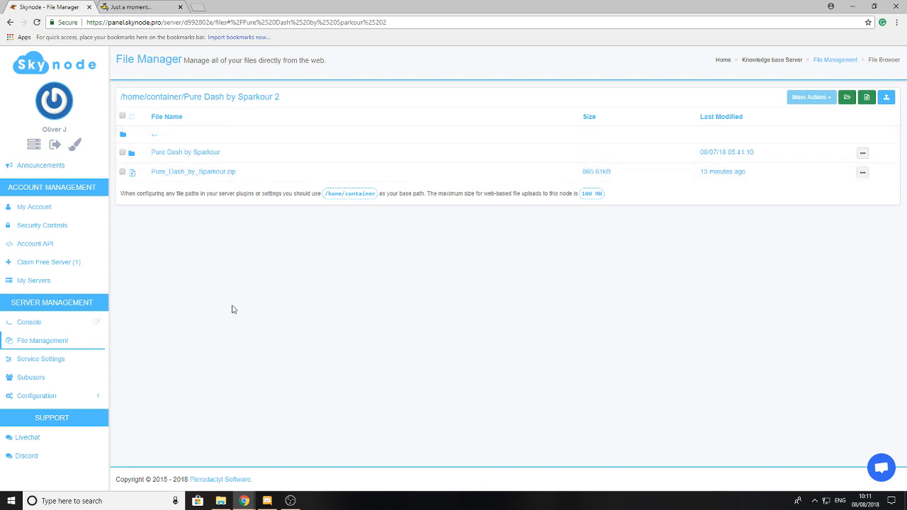
pyautogui.moveTo(185, 152)
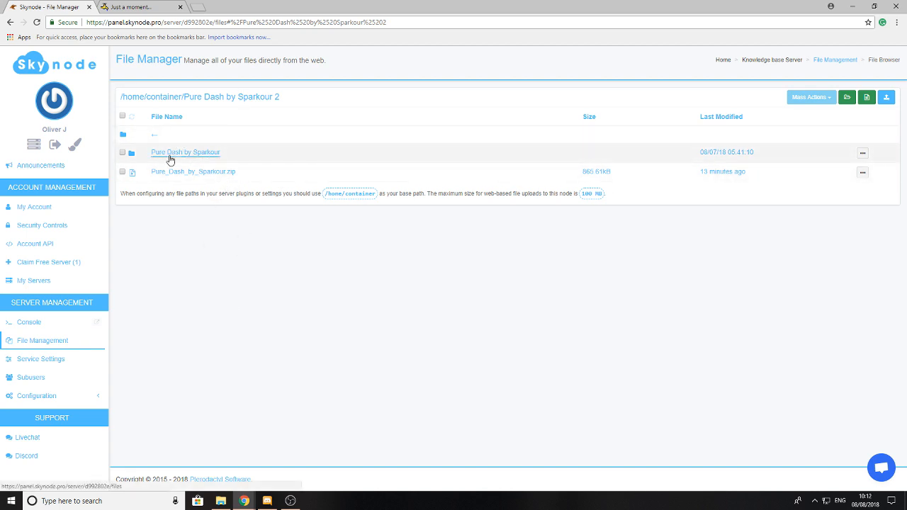
pyautogui.moveTo(150, 150)
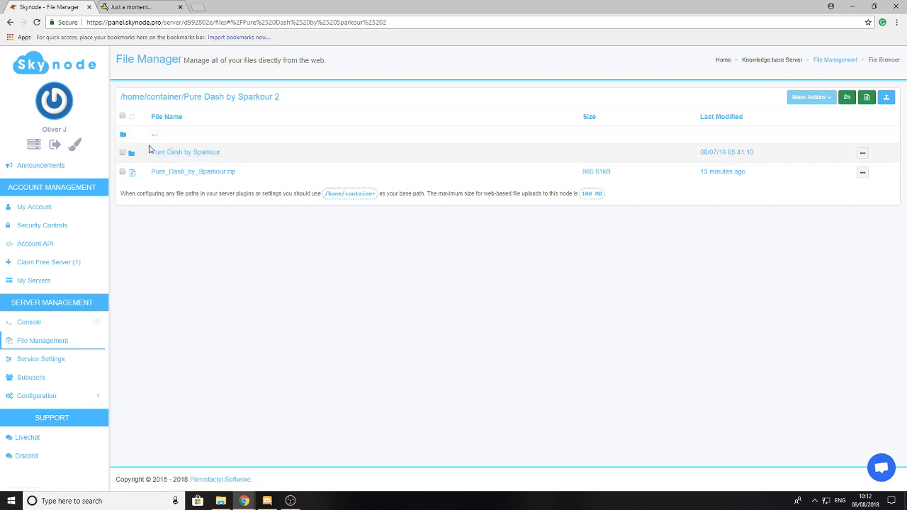
pyautogui.click(155, 135)
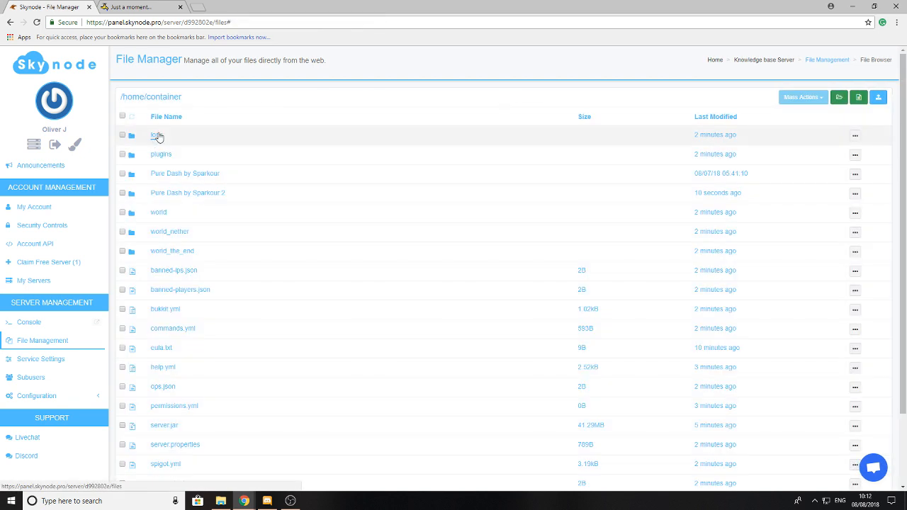
pyautogui.moveTo(159, 136)
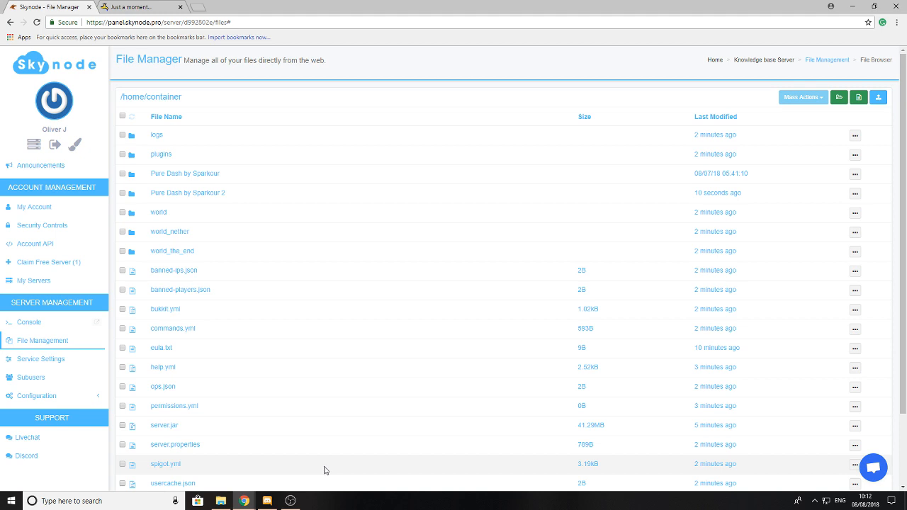
pyautogui.moveTo(403, 448)
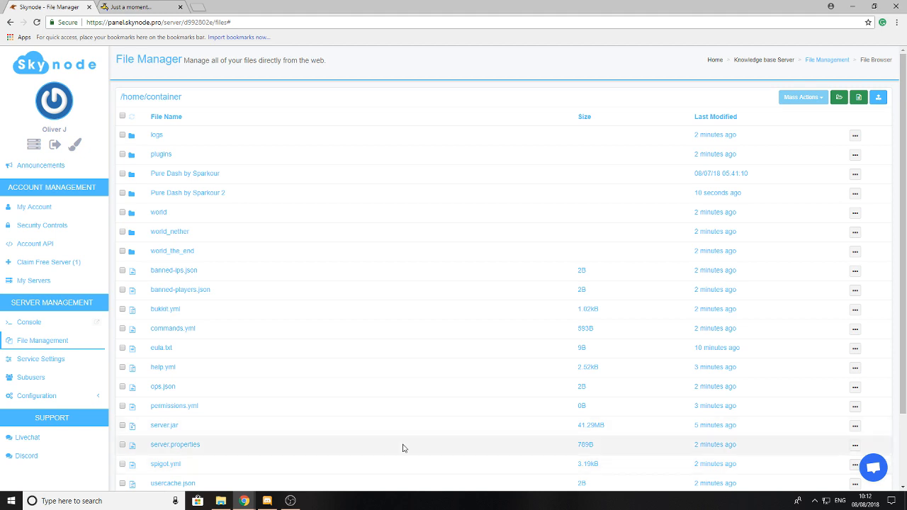
pyautogui.moveTo(397, 334)
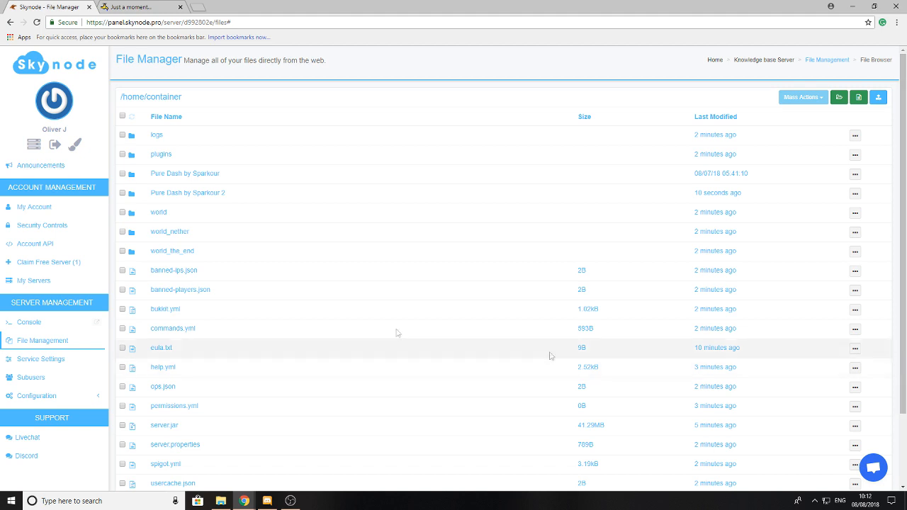
pyautogui.moveTo(289, 310)
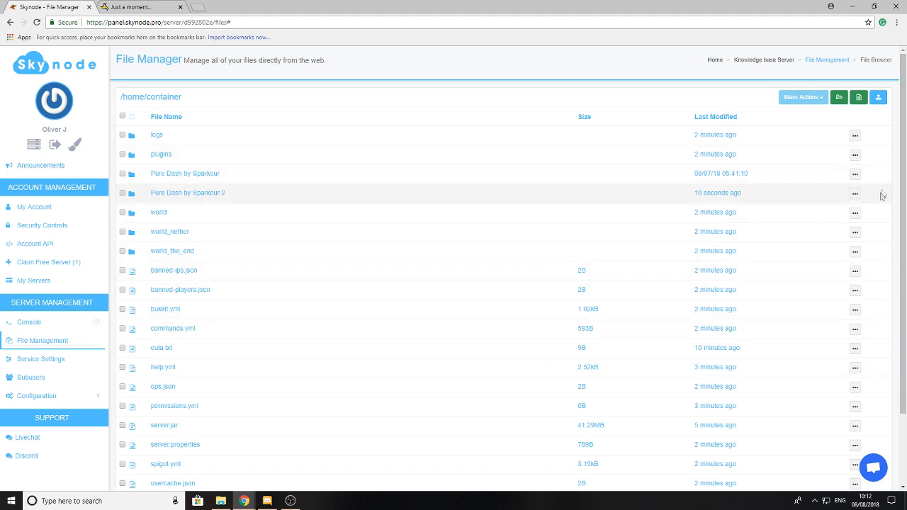
pyautogui.moveTo(383, 194)
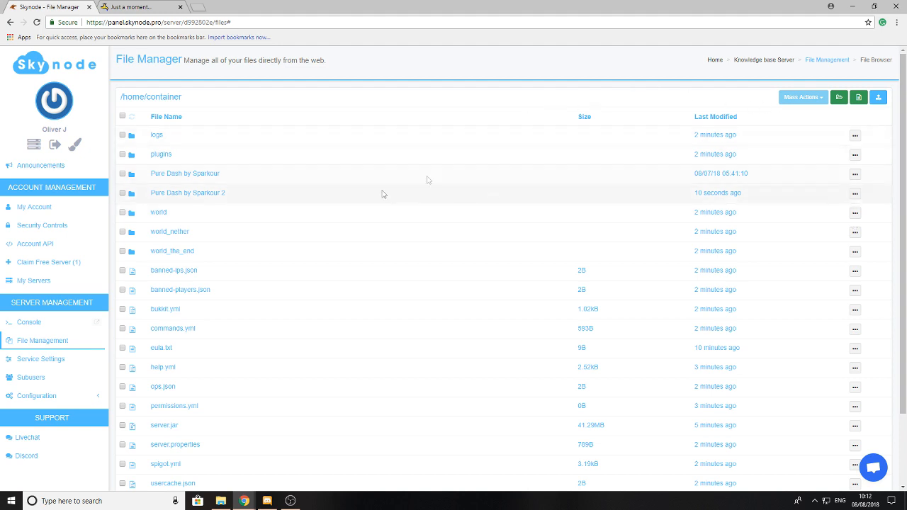
pyautogui.moveTo(434, 109)
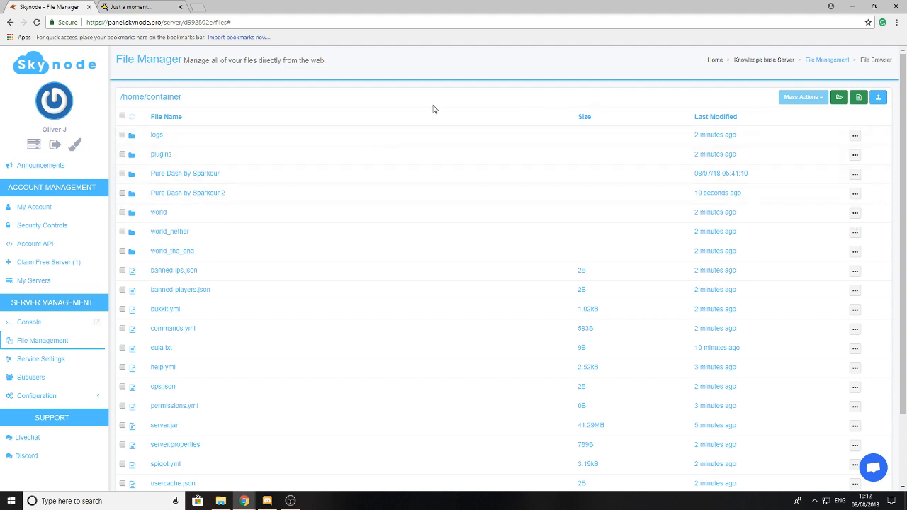
pyautogui.moveTo(357, 175)
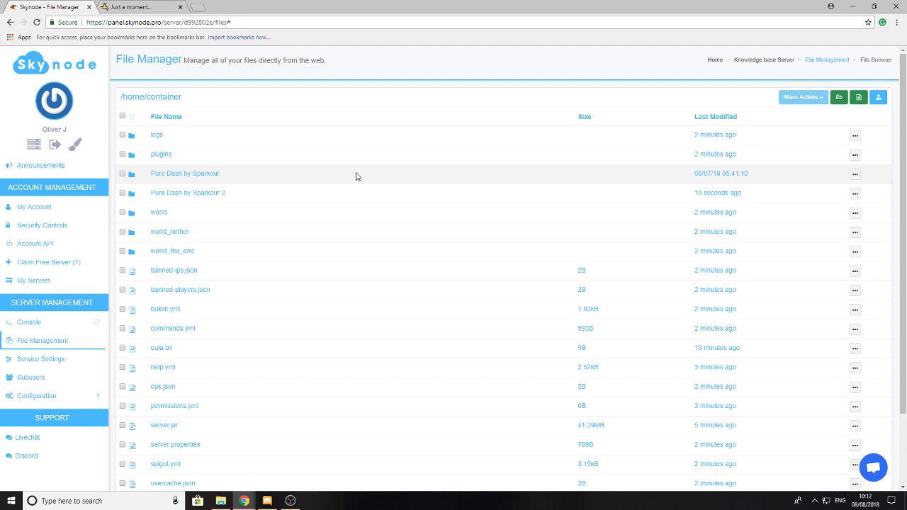
# - Copy the folder name into server.properties as level-name 'Pure Dash by Sparkour' and save
pyautogui.click(122, 173)
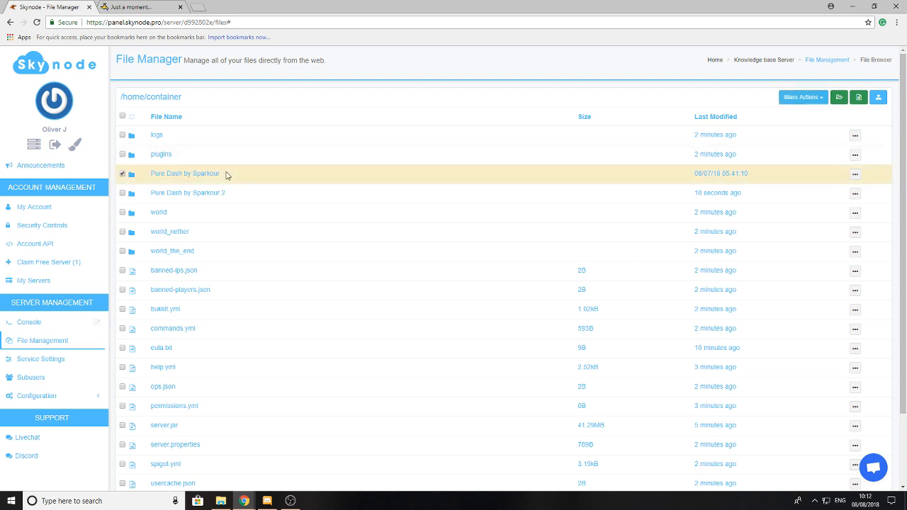
pyautogui.doubleClick(185, 173)
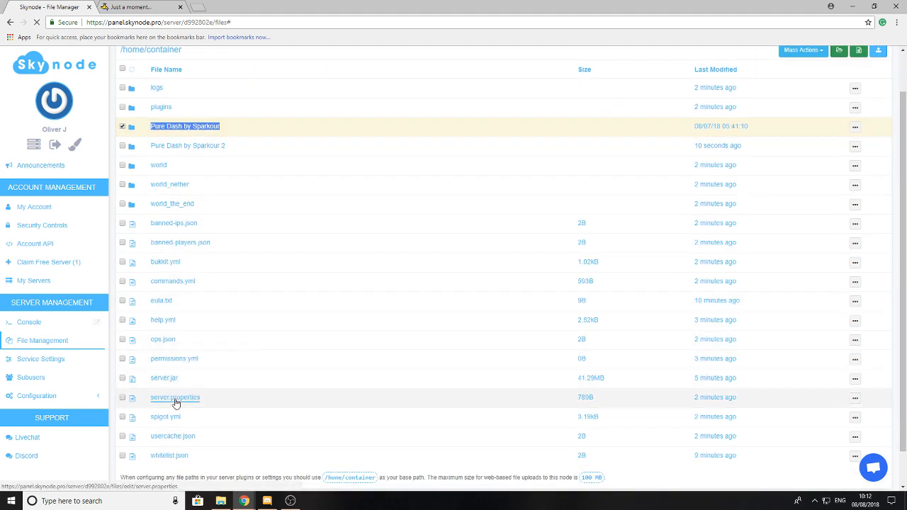
pyautogui.click(175, 398)
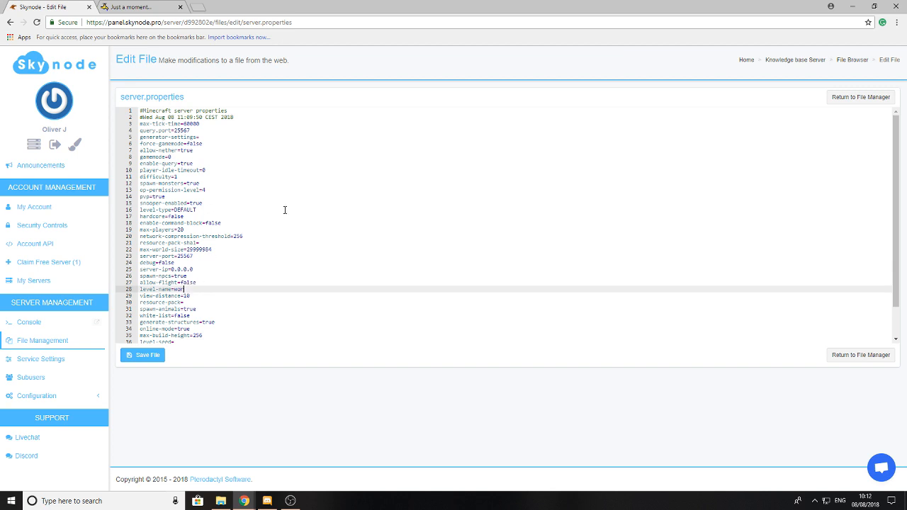
pyautogui.write('Pure Dash by Sparkour')
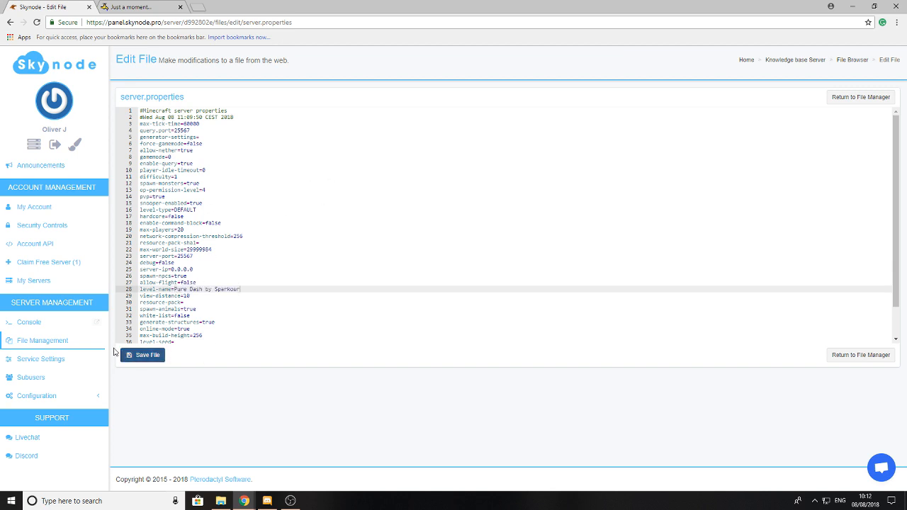
pyautogui.click(143, 355)
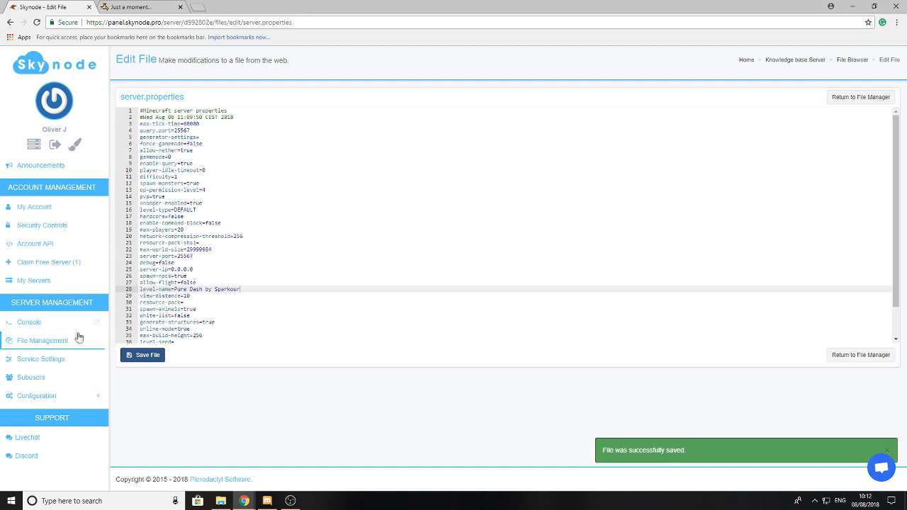
# - Start the server from the Console, then return to File Management
pyautogui.click(29, 323)
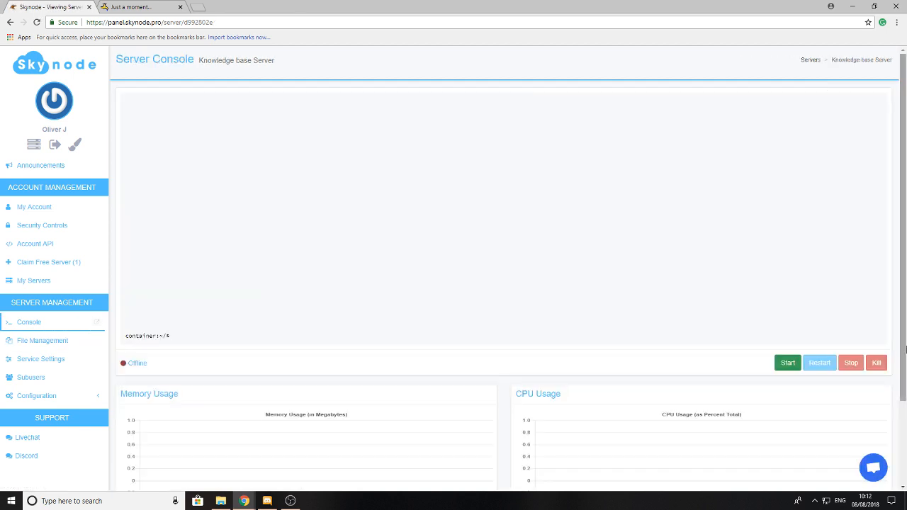
pyautogui.click(787, 363)
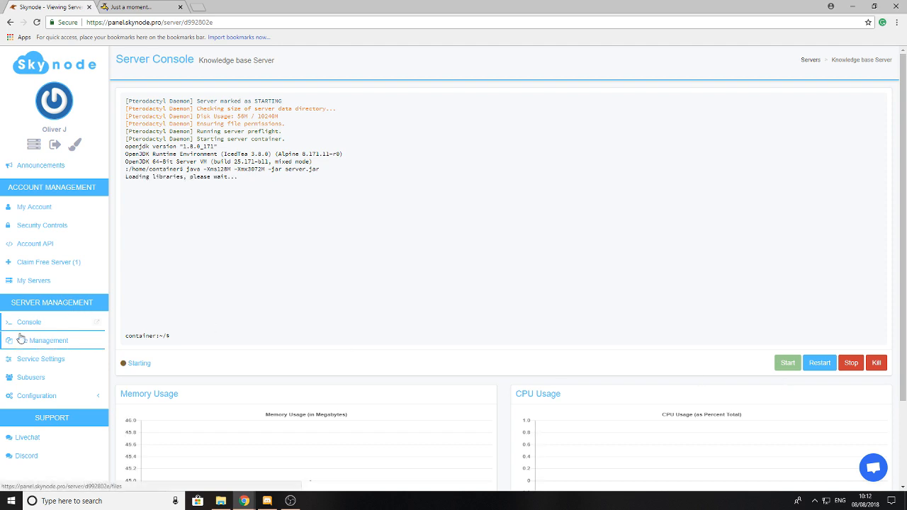
pyautogui.click(43, 340)
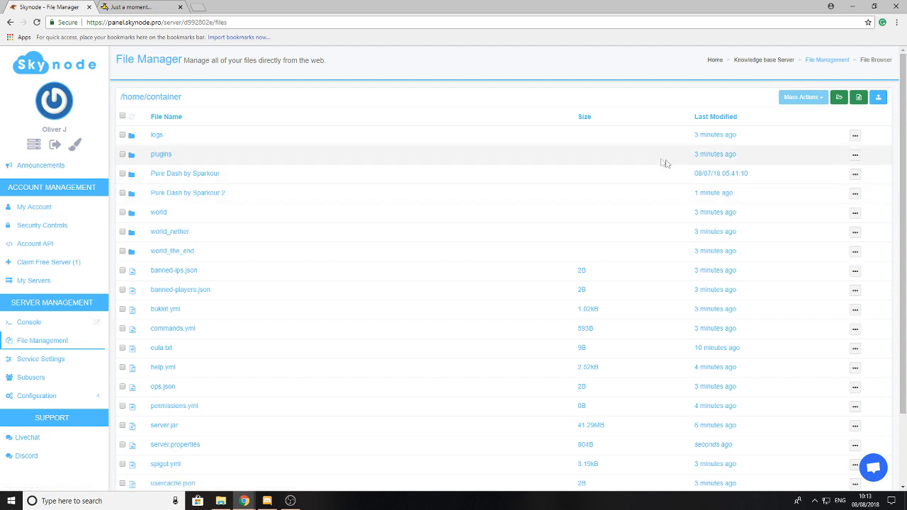
pyautogui.scroll(-3)
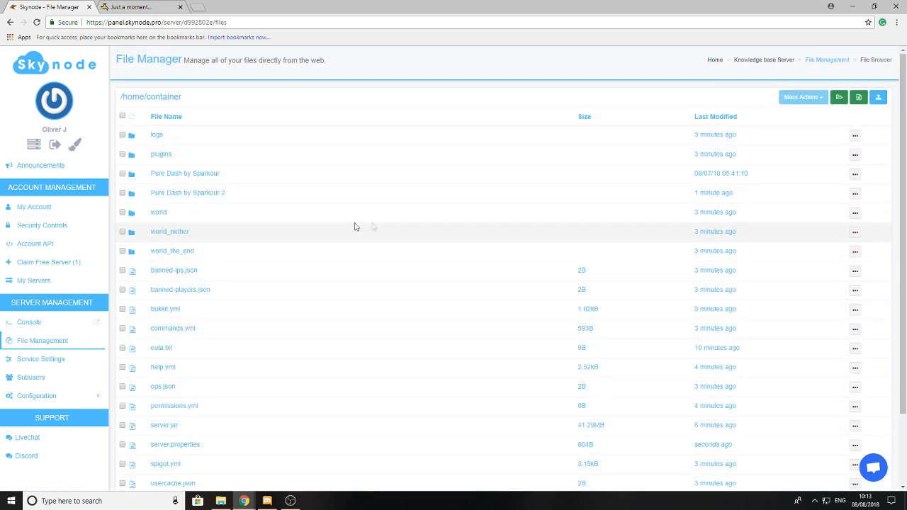
pyautogui.moveTo(268, 270)
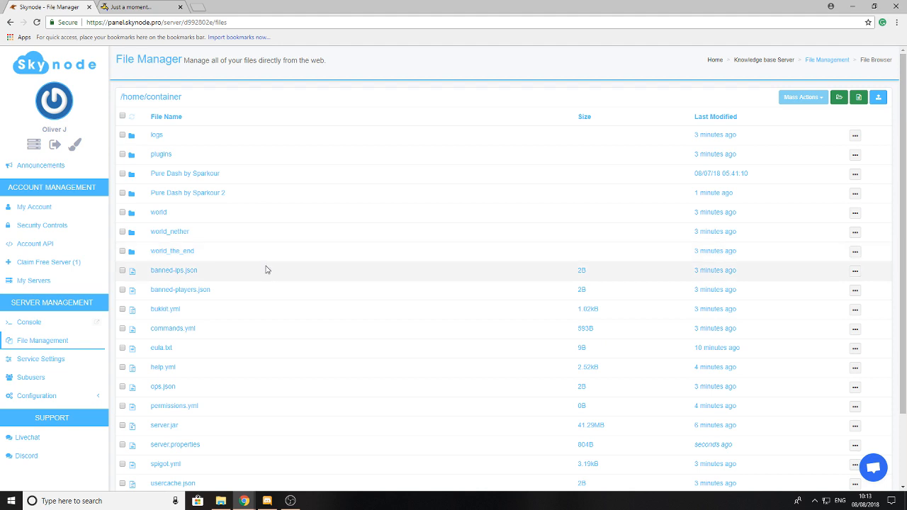
pyautogui.moveTo(138, 158)
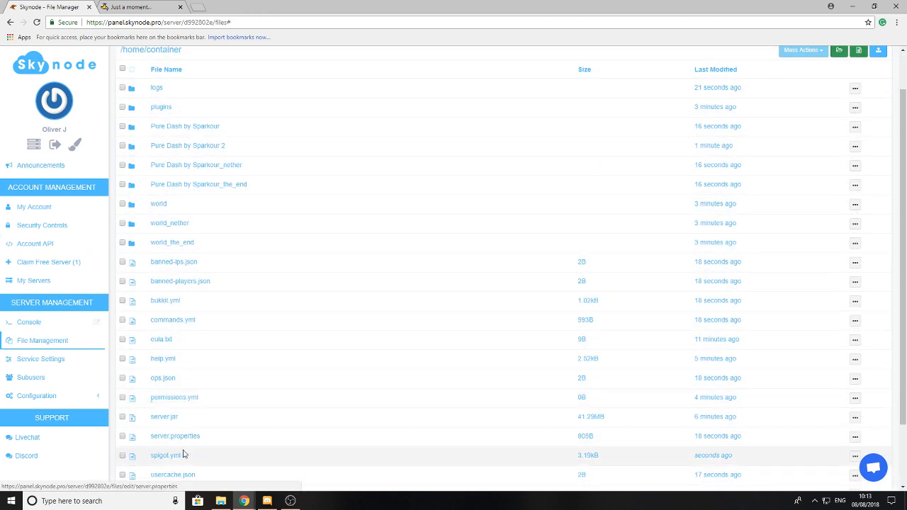
# - Change the server.properties level-name back to 'world' and save the file
pyautogui.click(175, 436)
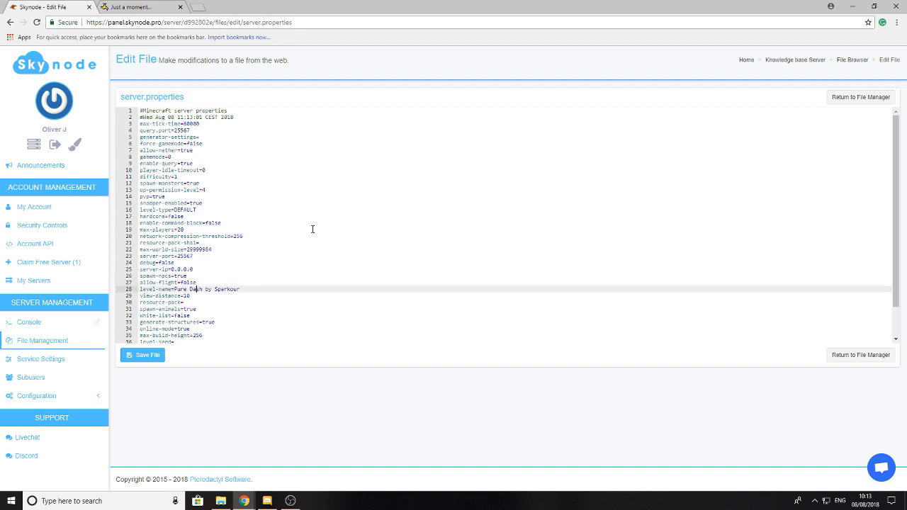
pyautogui.click(240, 289)
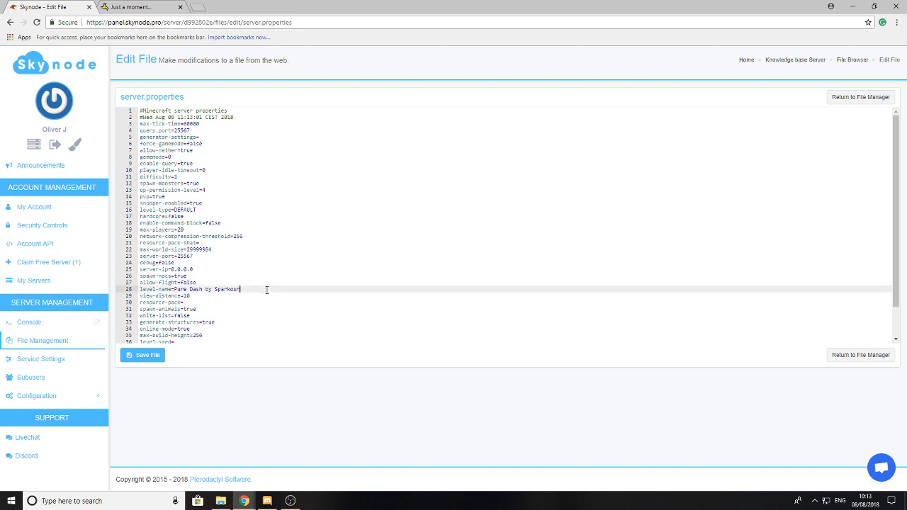
pyautogui.press('BackSpace')
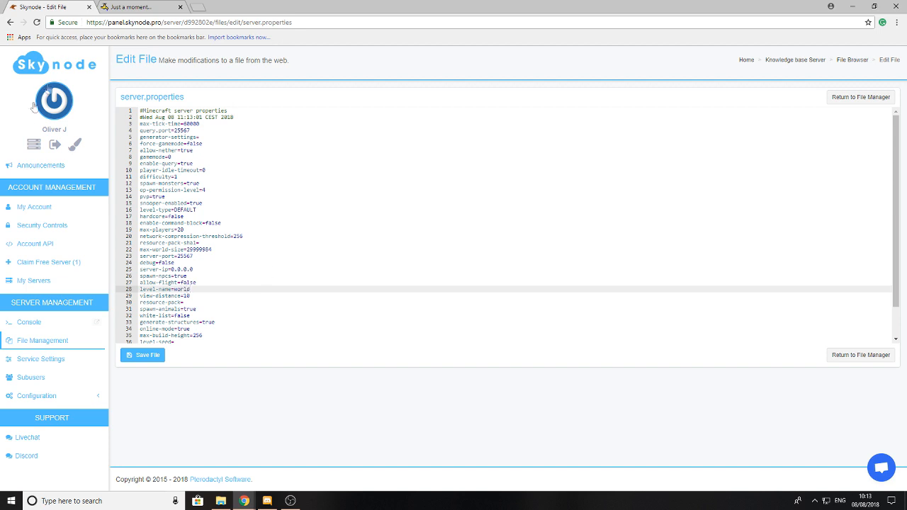
pyautogui.click(142, 355)
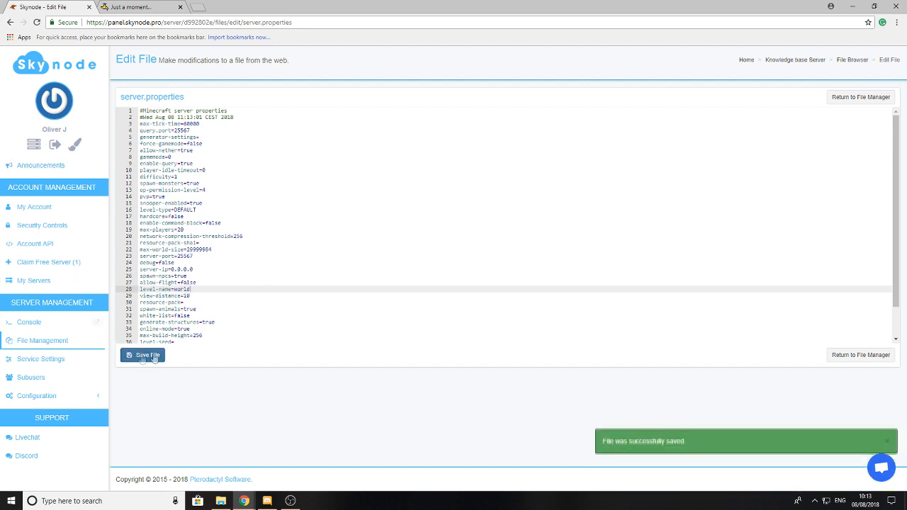
pyautogui.click(30, 322)
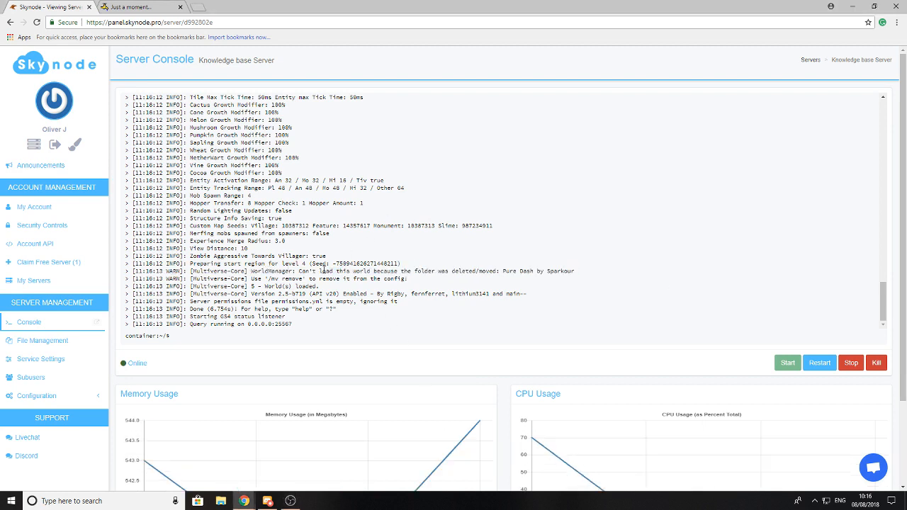
# - Rename the Pure Dash by Sparkour folder to PureDashBySparkour, then return to the Console
pyautogui.click(42, 340)
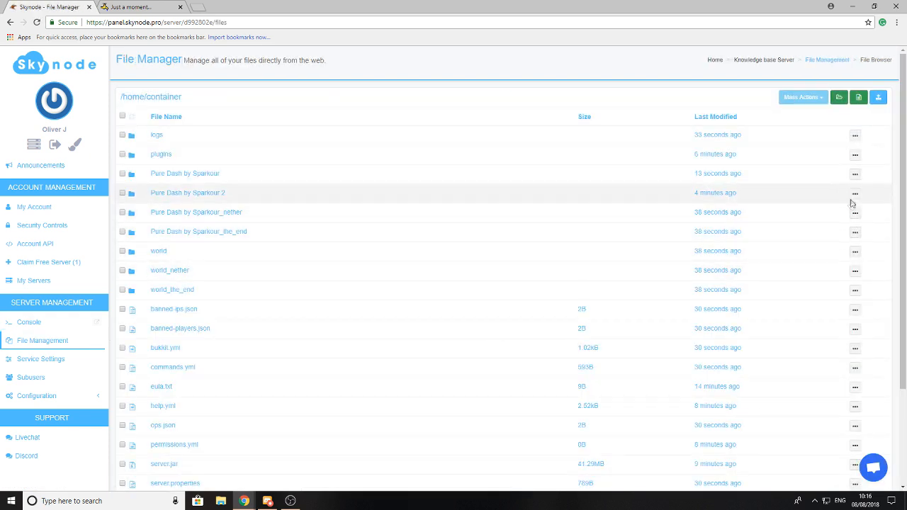
pyautogui.click(122, 174)
pyautogui.write('B')
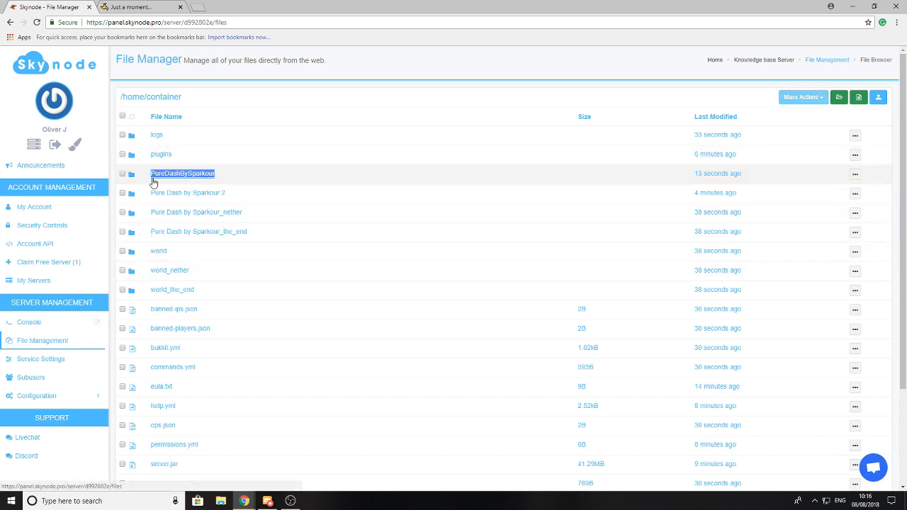
pyautogui.click(29, 322)
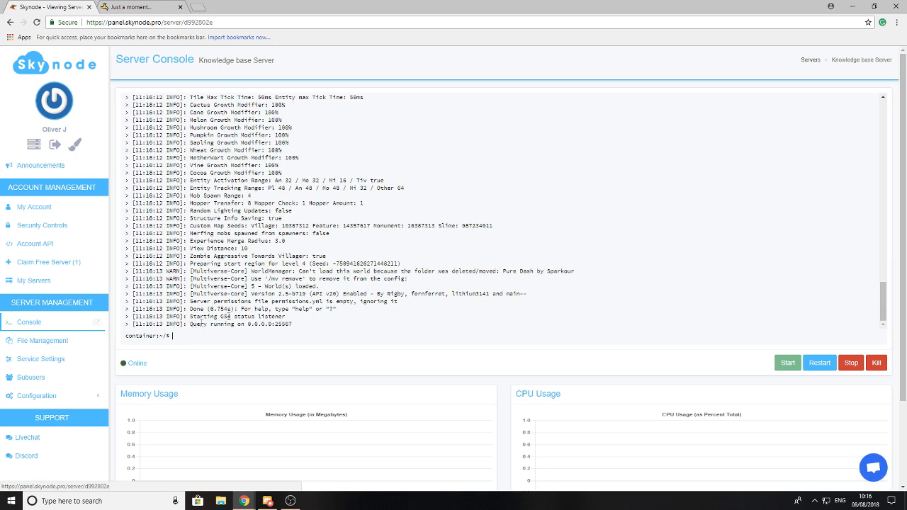
# - Import PureDashBySparkour as a NORMAL Multiverse world, retrying after the invalid-environment rejection, then try mv tp
pyautogui.write('mv th')
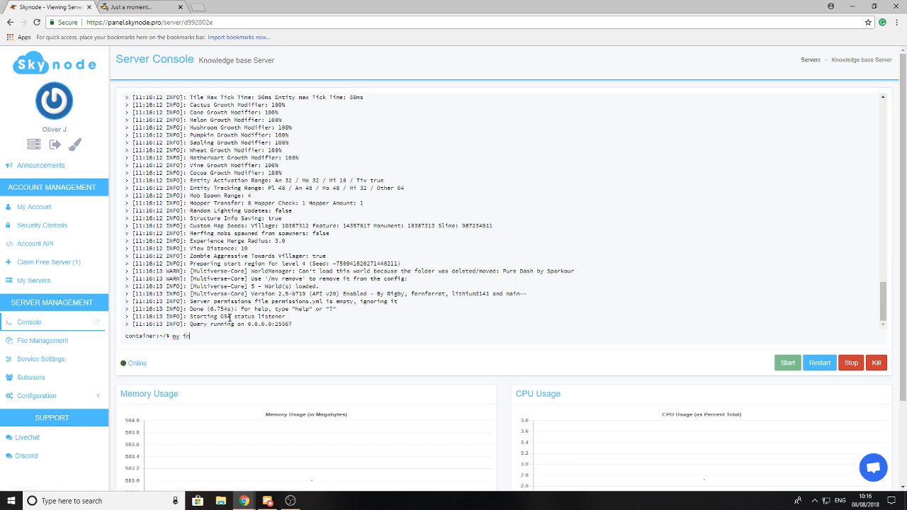
pyautogui.write('import PureDashBySparkour')
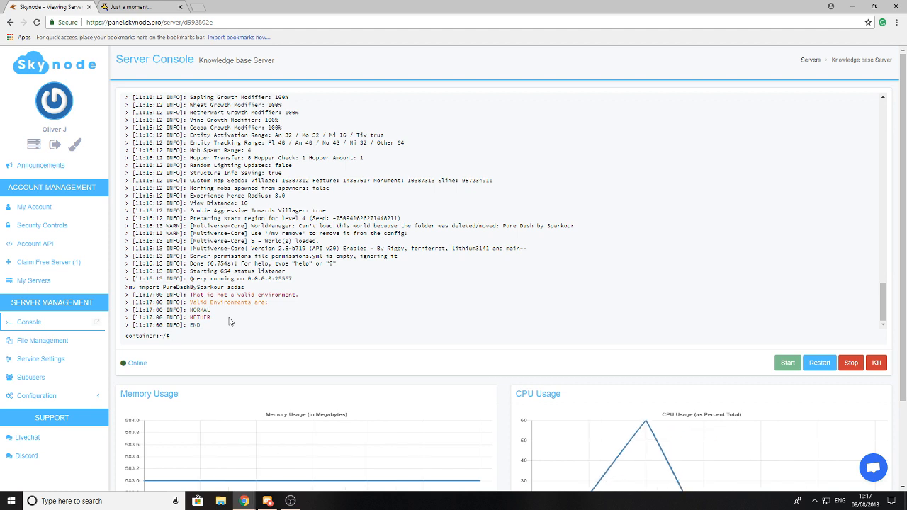
pyautogui.write('PureDashBySparkour')
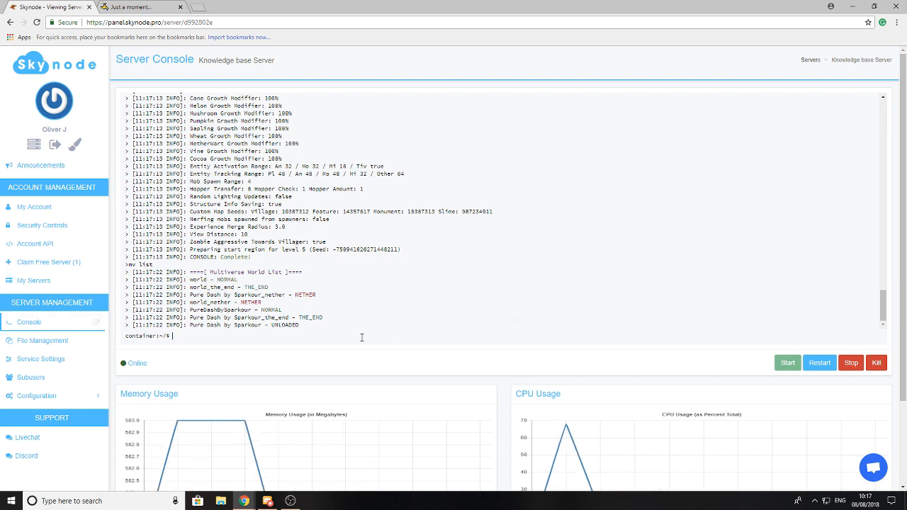
pyautogui.write('mv tp w')
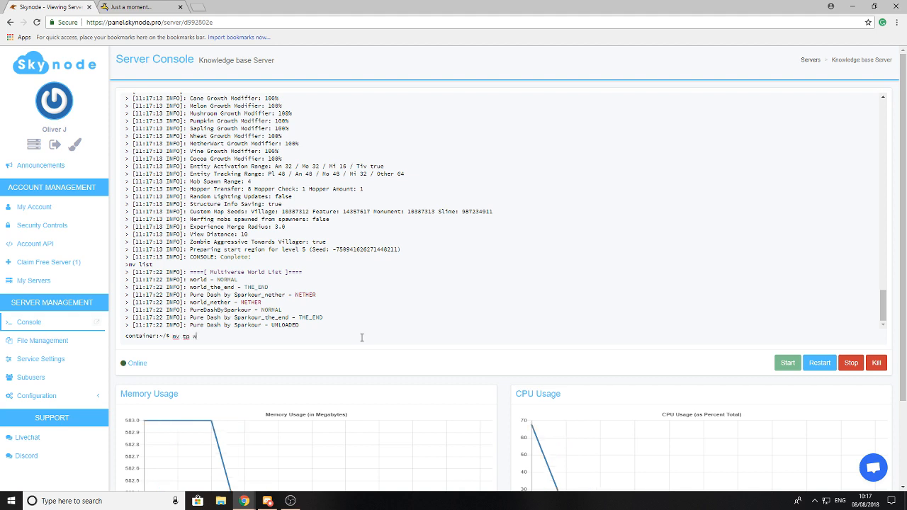